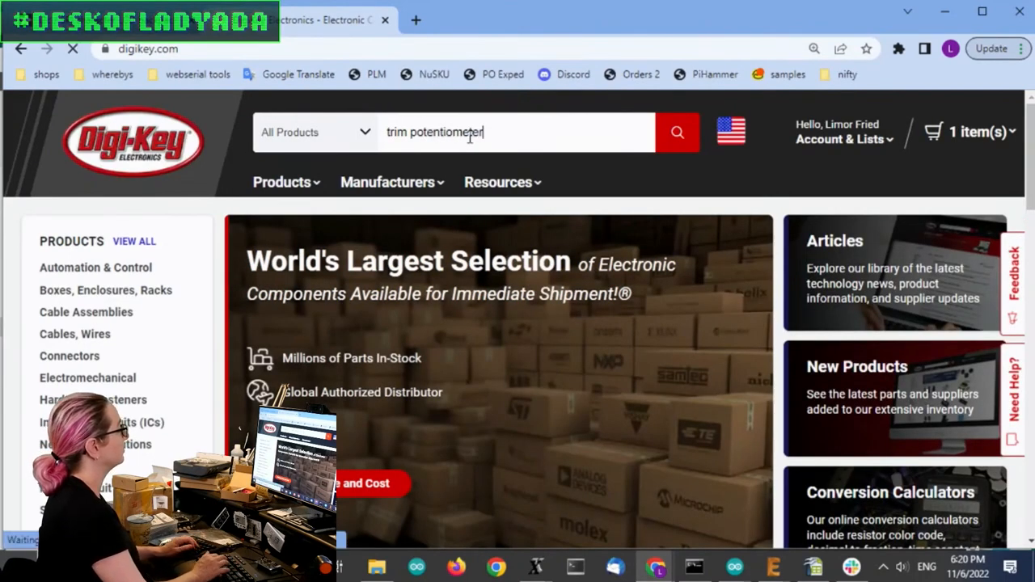
# Search 'trim potentiometer', open the Trimmer Potentiometers category, and browse its 18,725 products
pyautogui.click(677, 132)
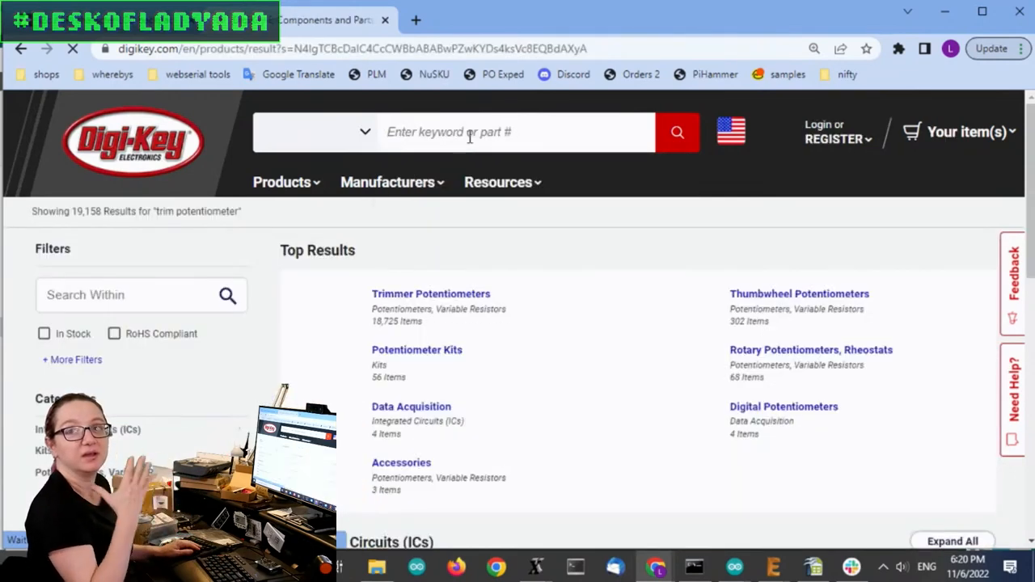
pyautogui.scroll(-3)
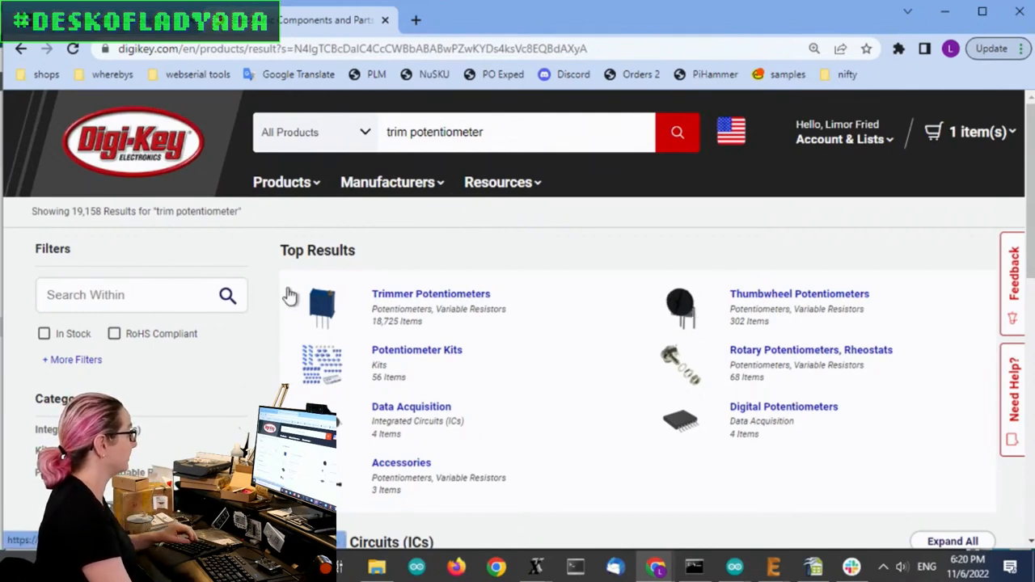
pyautogui.click(430, 294)
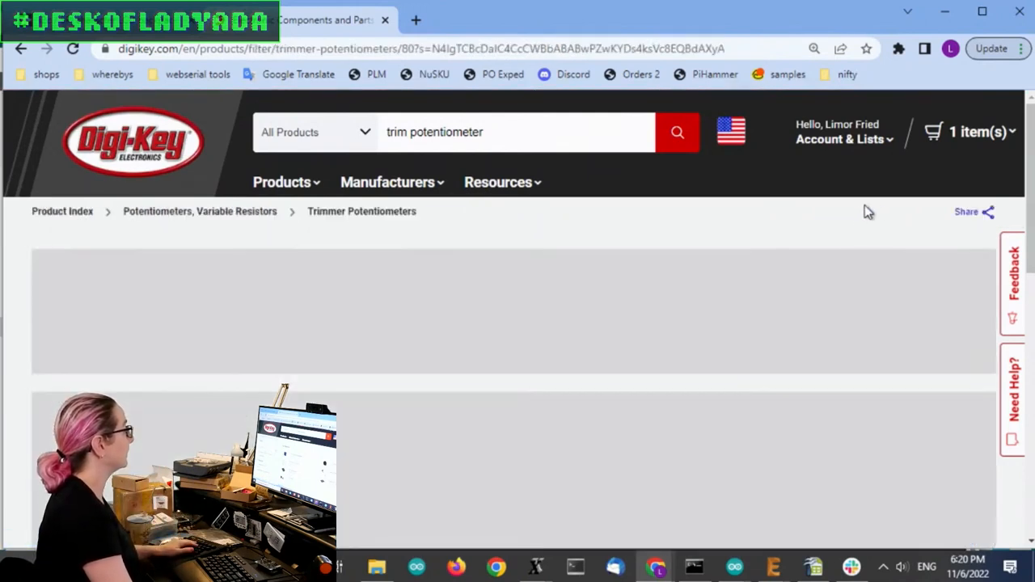
pyautogui.scroll(-3)
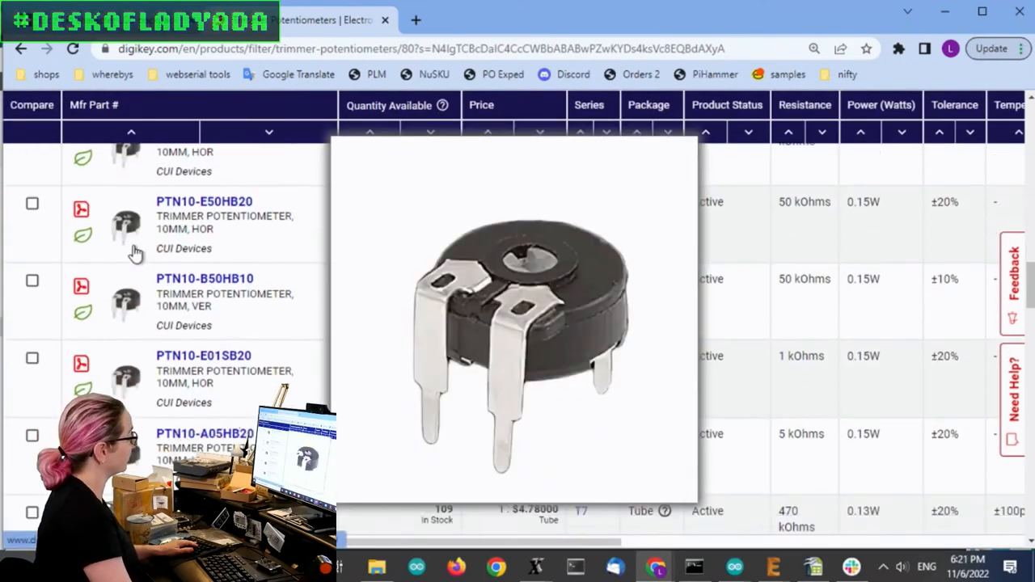
pyautogui.scroll(-3)
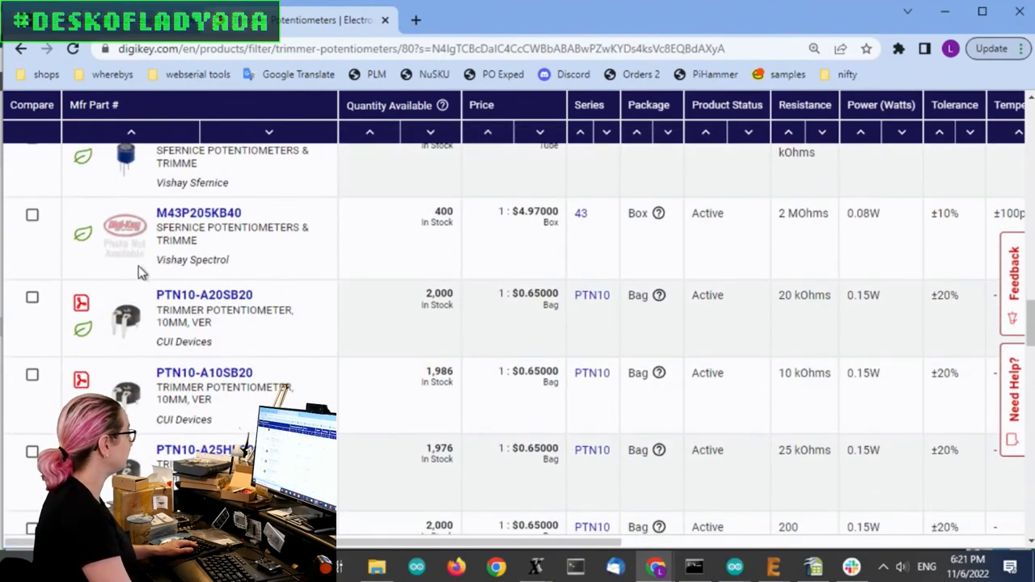
pyautogui.scroll(-3)
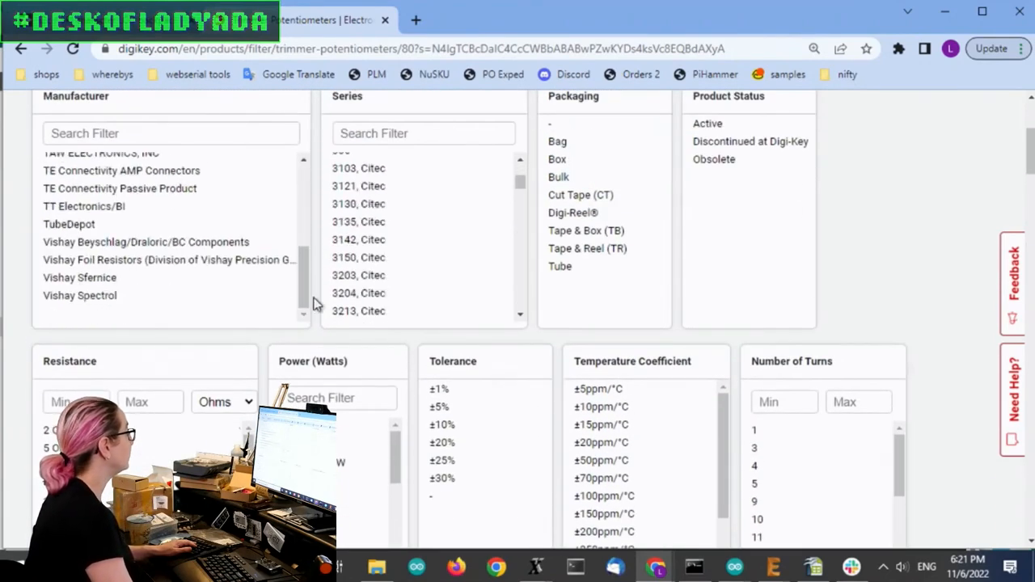
# Filter trimmers to 10 kOhms, 1 turn, Active status and Surface Mount, leaving 76 results
pyautogui.scroll(-3)
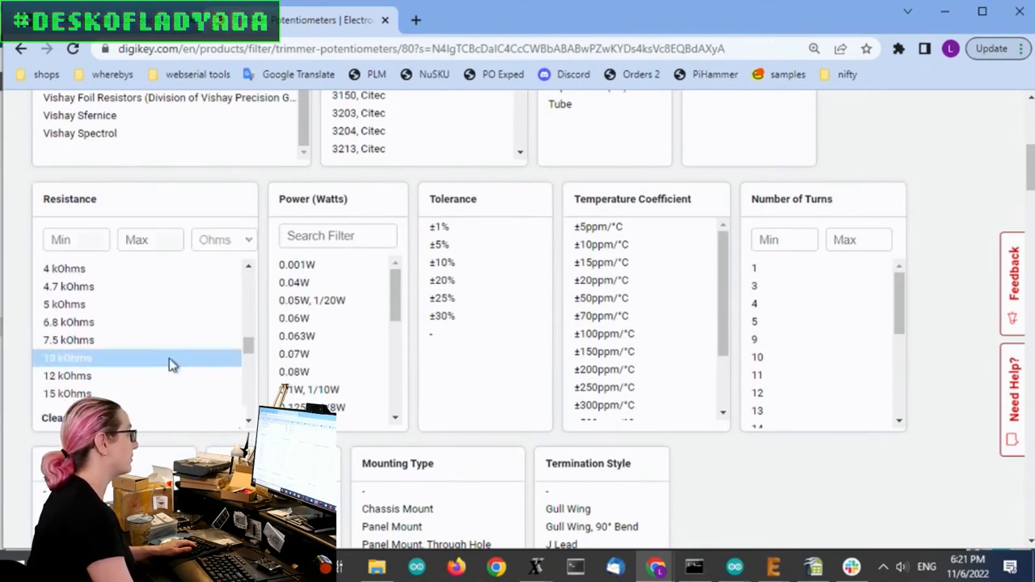
pyautogui.click(67, 358)
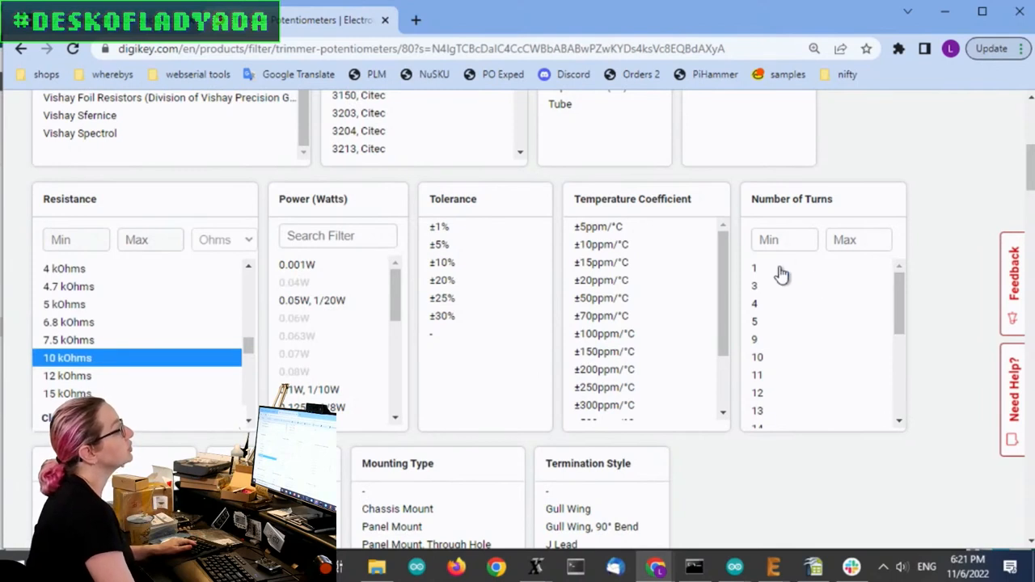
pyautogui.click(754, 268)
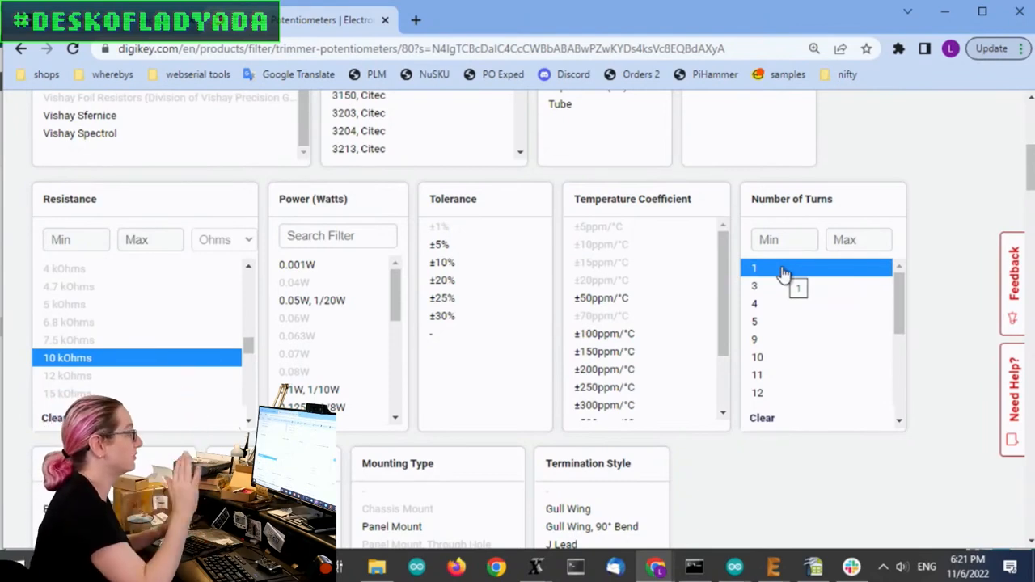
pyautogui.moveTo(833, 216)
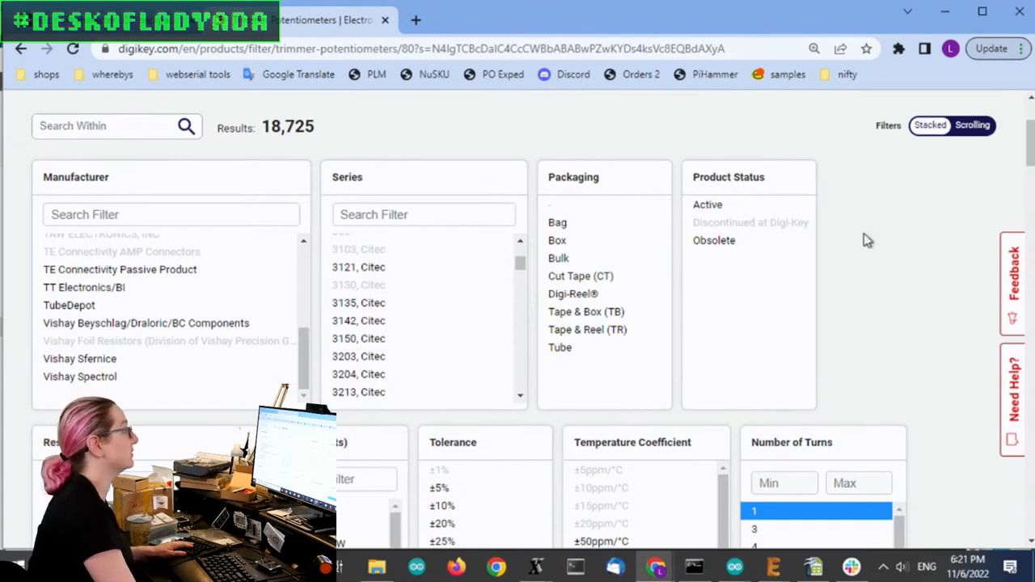
pyautogui.click(708, 204)
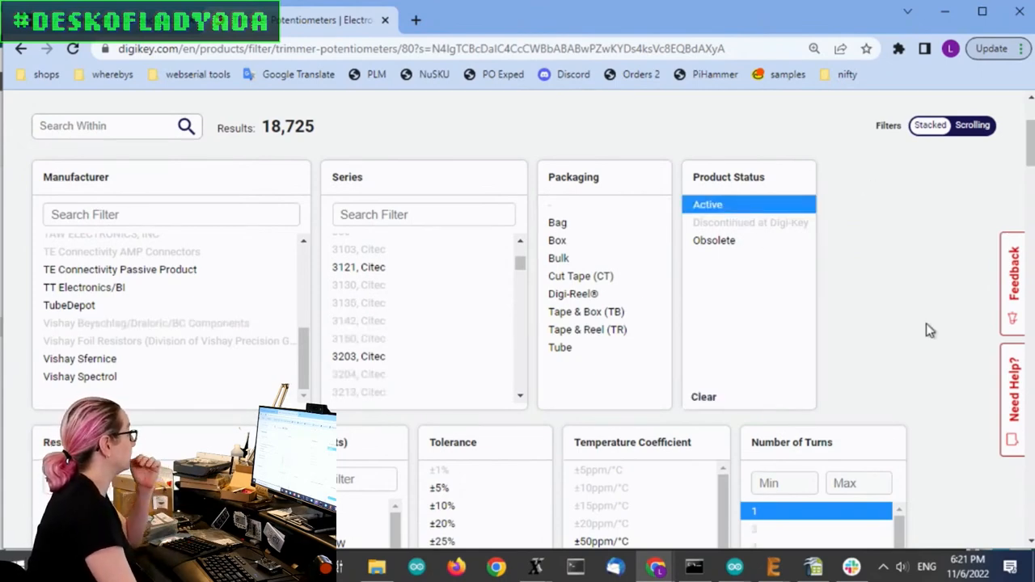
pyautogui.scroll(-3)
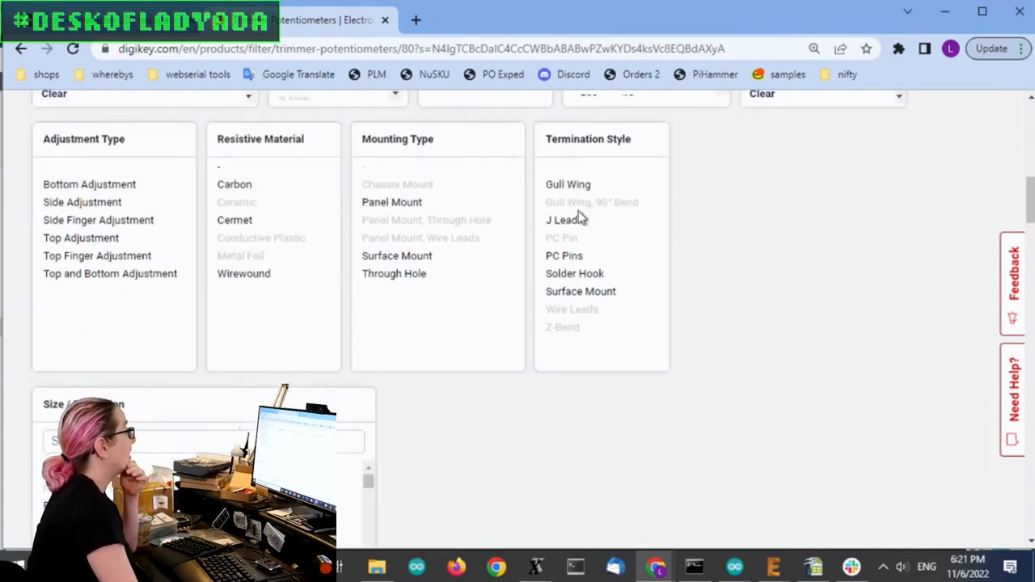
pyautogui.click(396, 255)
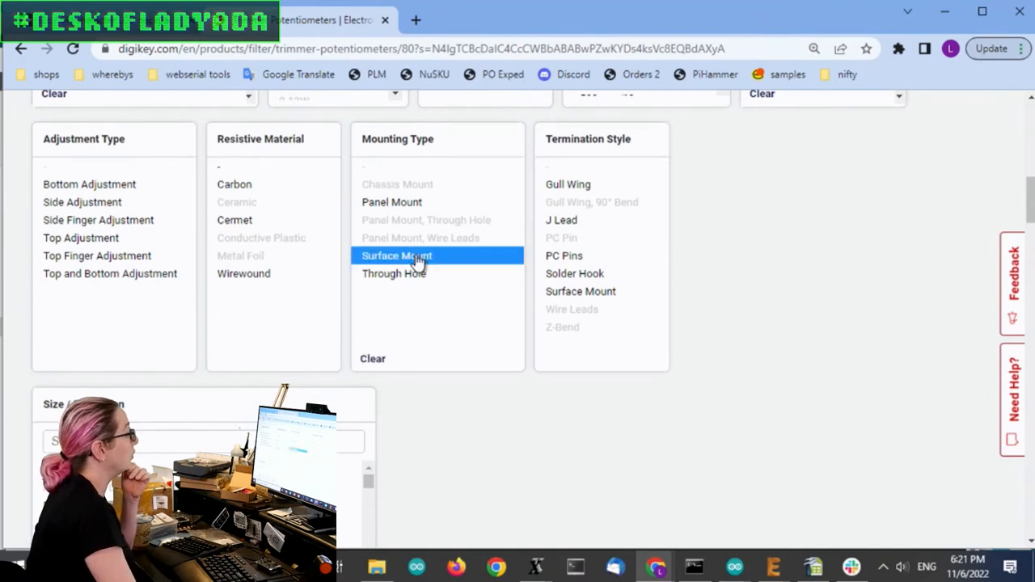
pyautogui.click(397, 256)
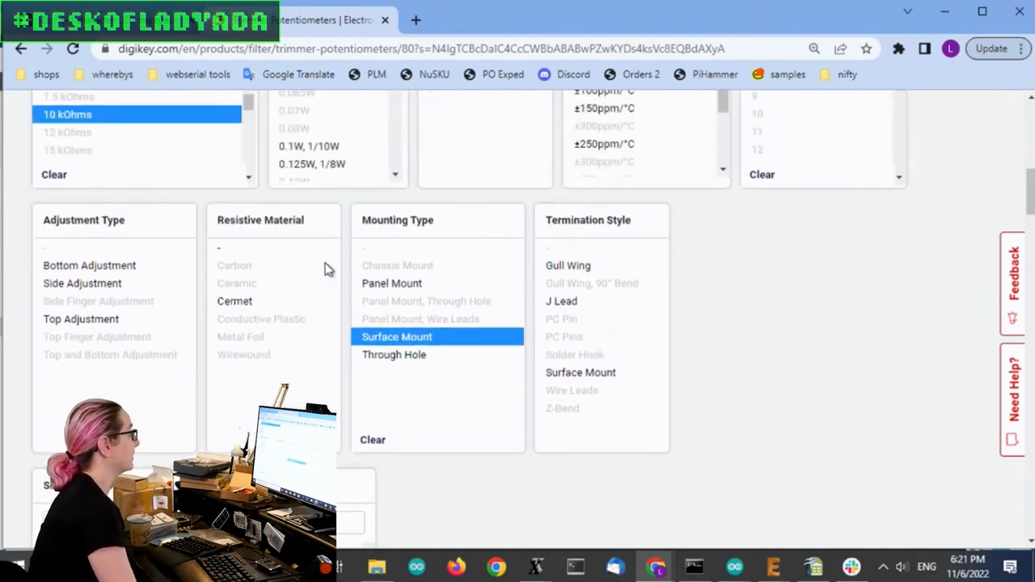
pyautogui.scroll(-3)
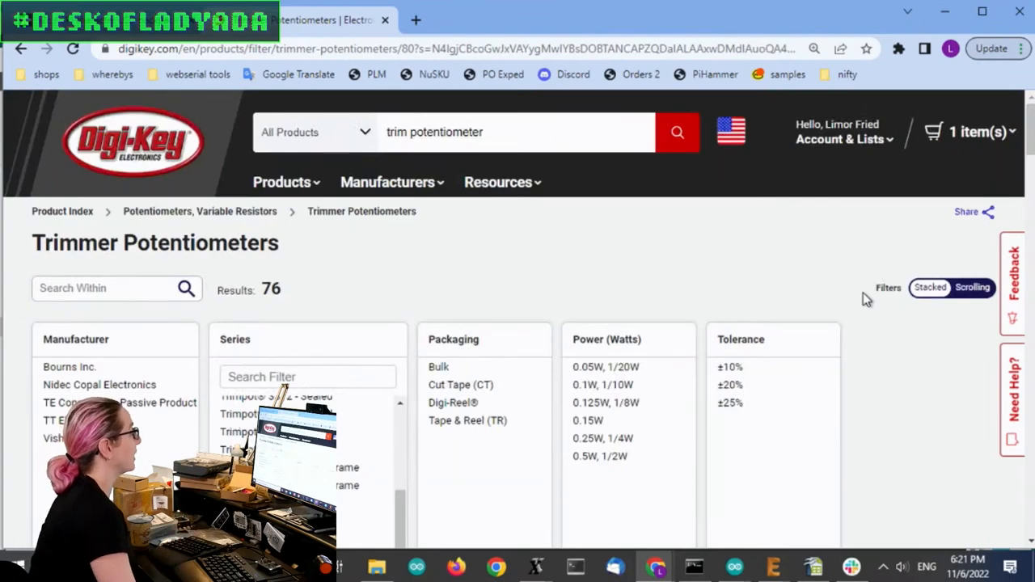
# Scroll down to the table of 76 matching trimmer products
pyautogui.scroll(-3)
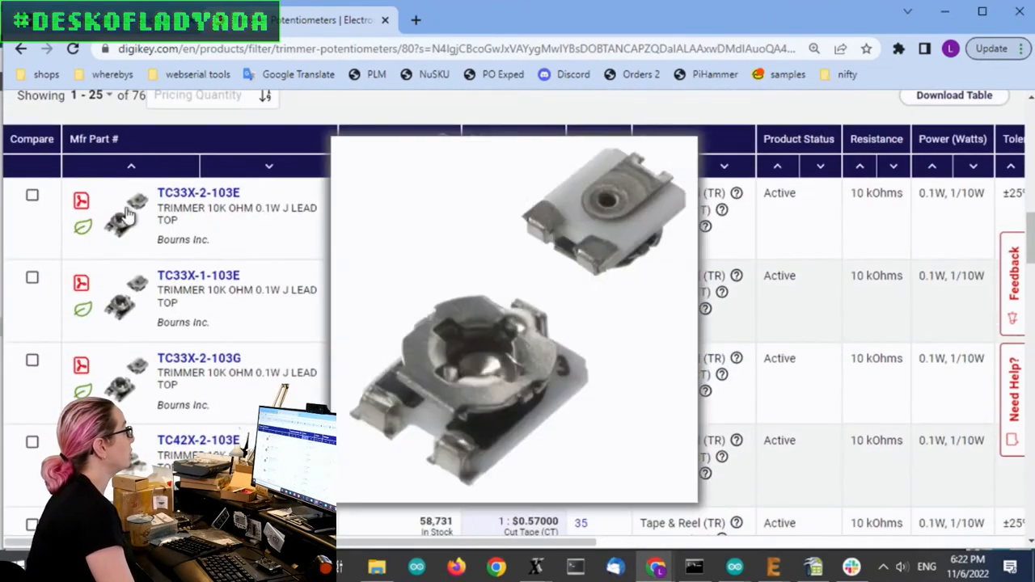
pyautogui.moveTo(125, 215)
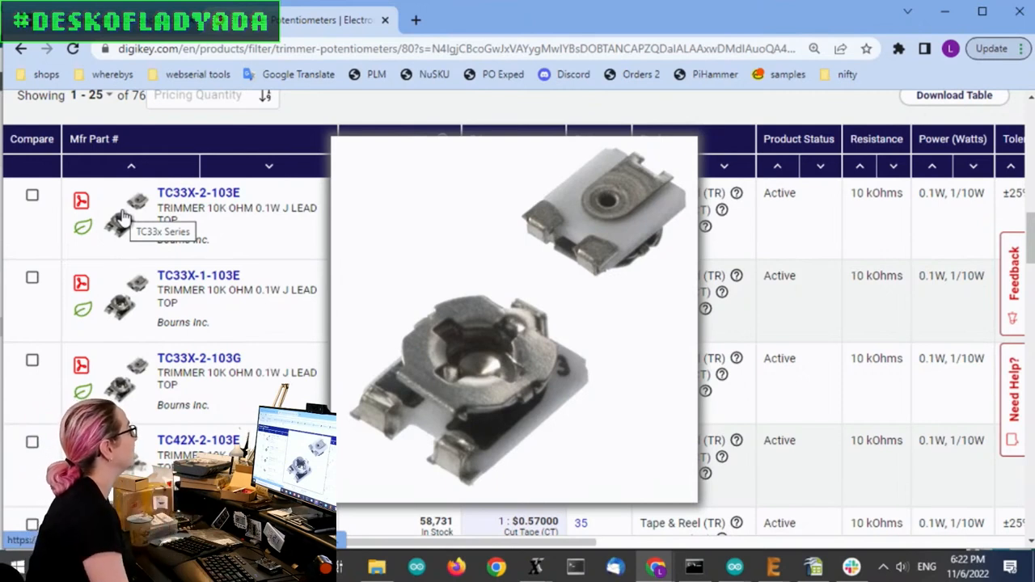
pyautogui.moveTo(139, 225)
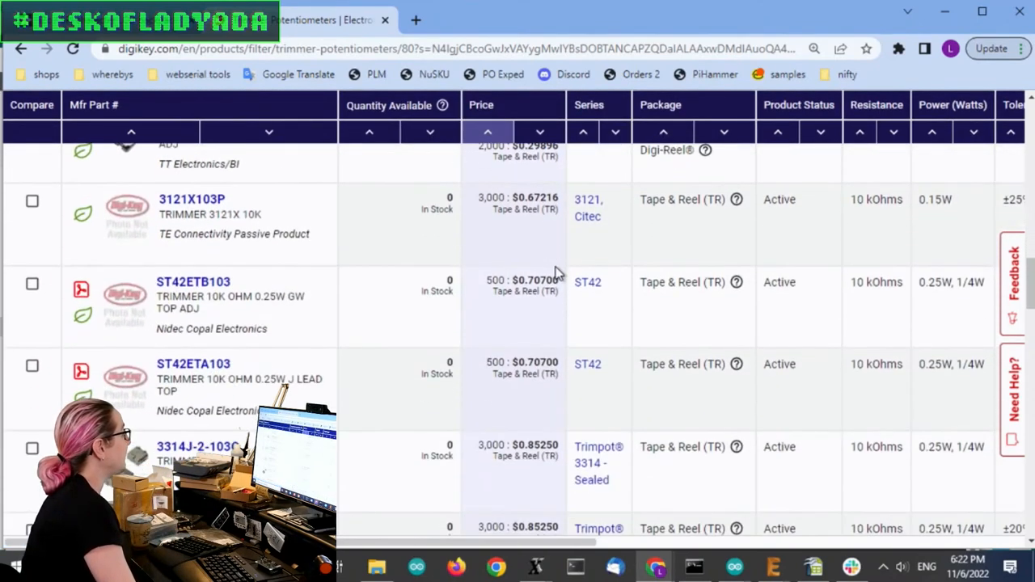
# Exclude marketplace products and apply all filters, cutting results from 76 to 38
pyautogui.scroll(-3)
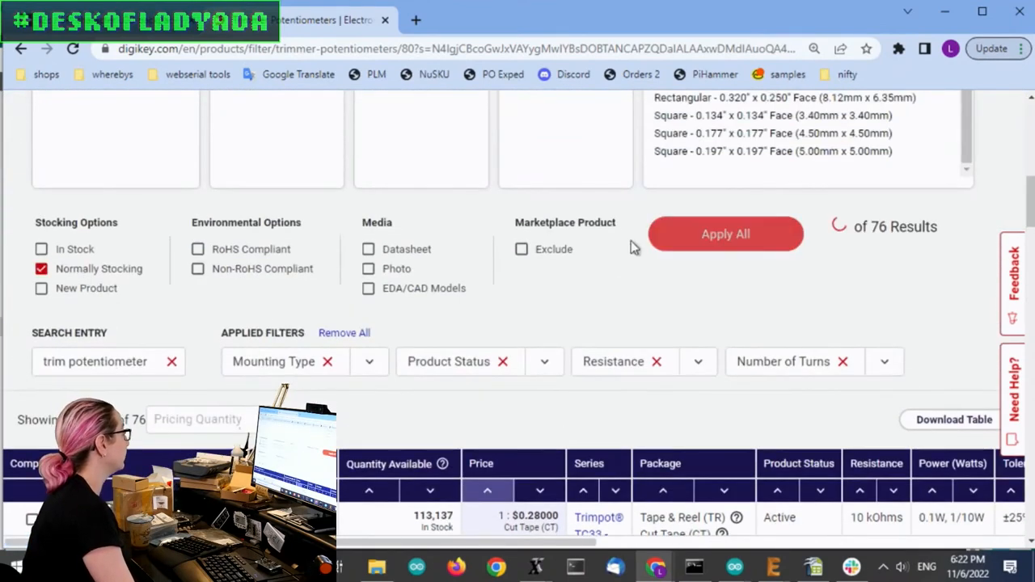
pyautogui.click(522, 249)
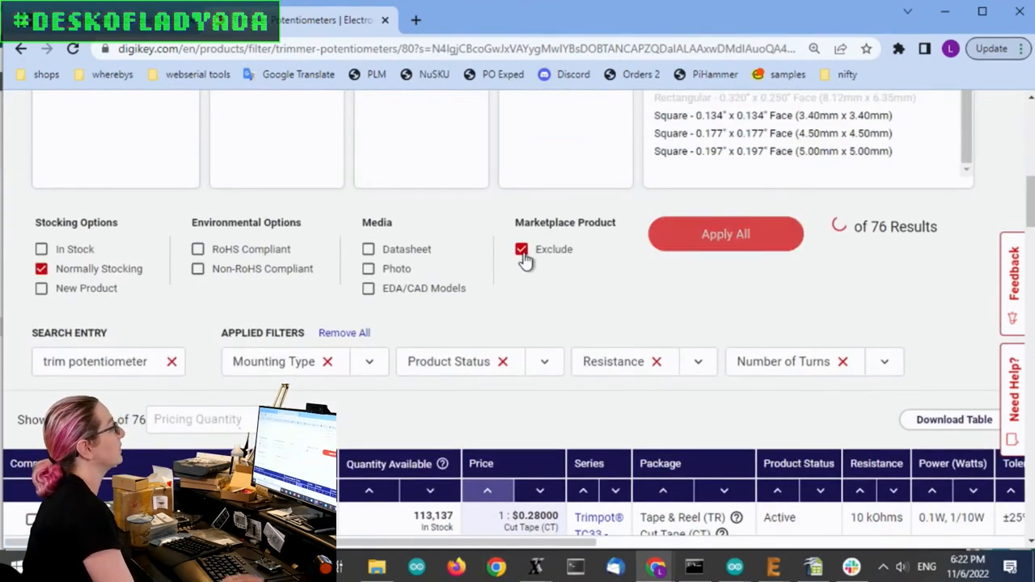
pyautogui.click(725, 234)
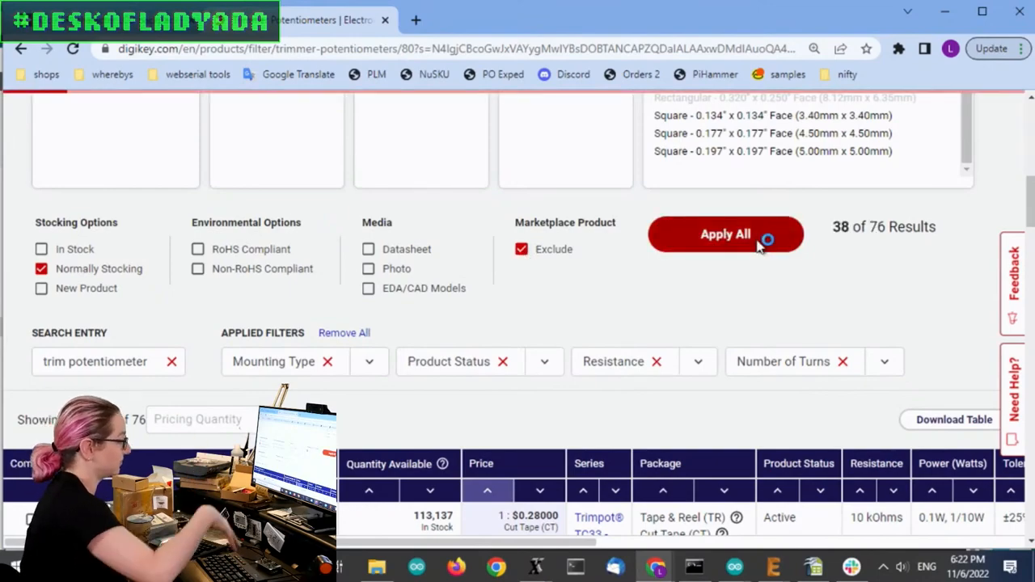
pyautogui.click(725, 234)
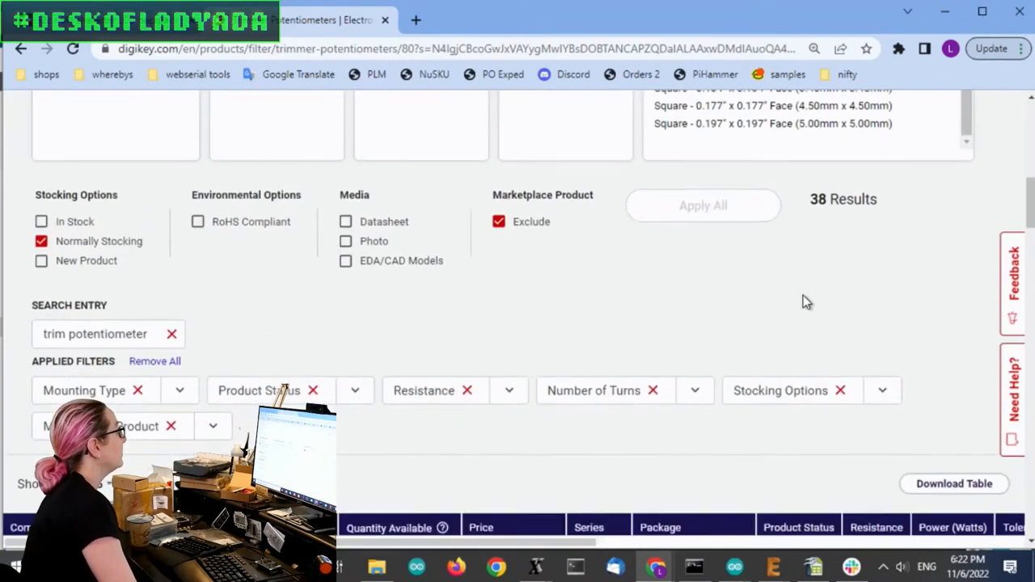
pyautogui.scroll(-3)
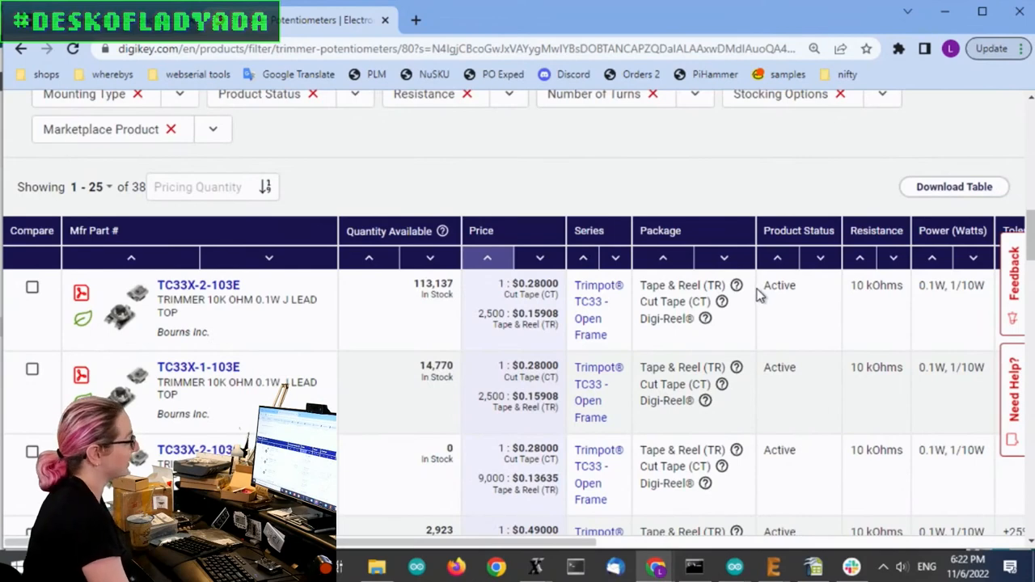
pyautogui.scroll(-3)
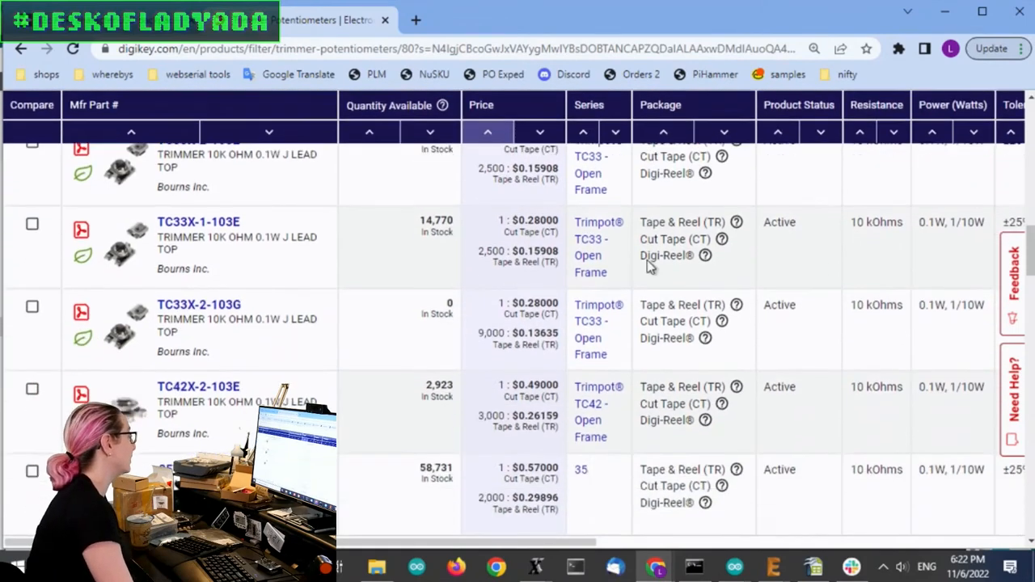
pyautogui.scroll(-3)
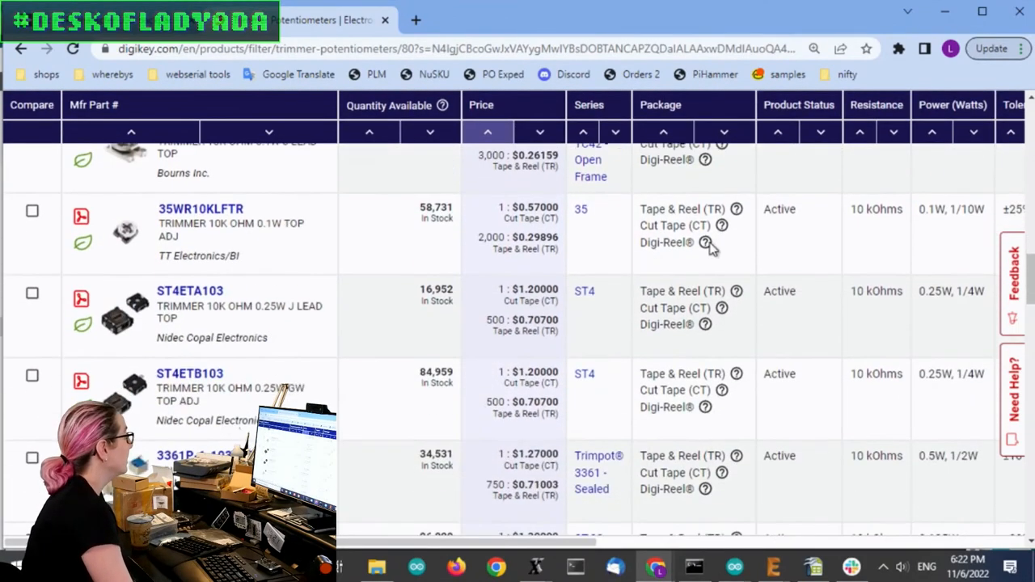
pyautogui.scroll(-3)
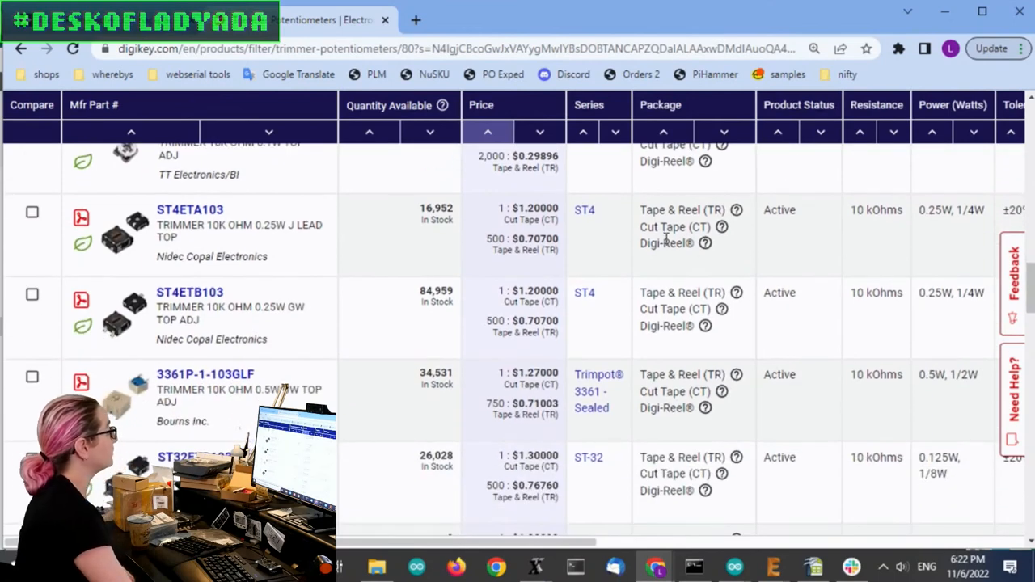
pyautogui.moveTo(129, 238)
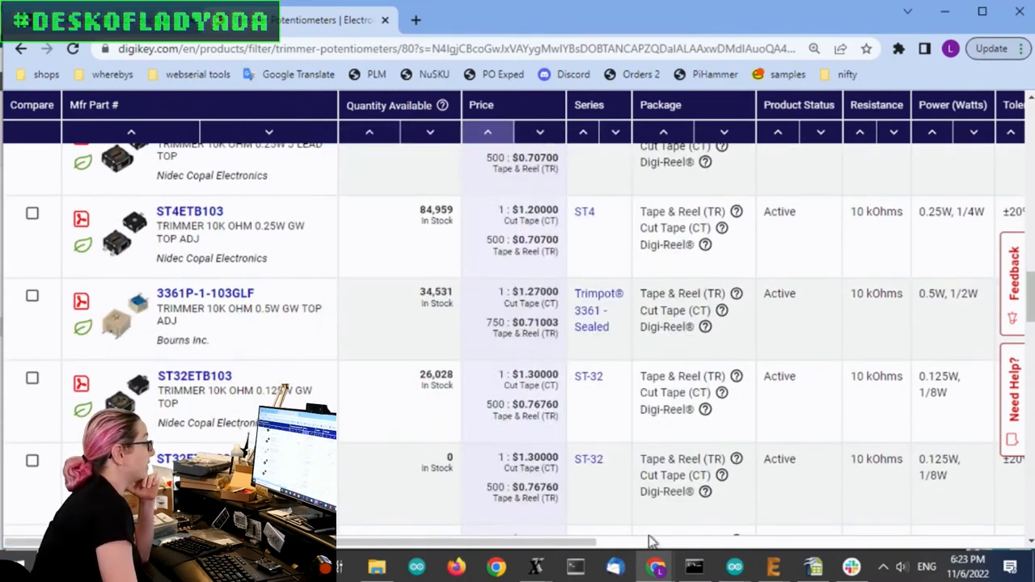
pyautogui.hscroll(3)
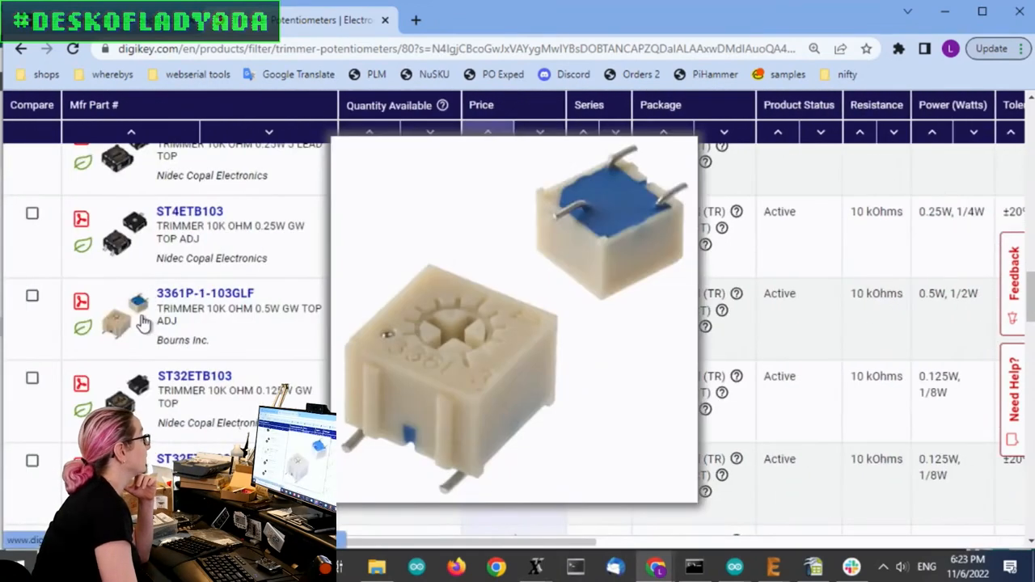
pyautogui.moveTo(139, 321)
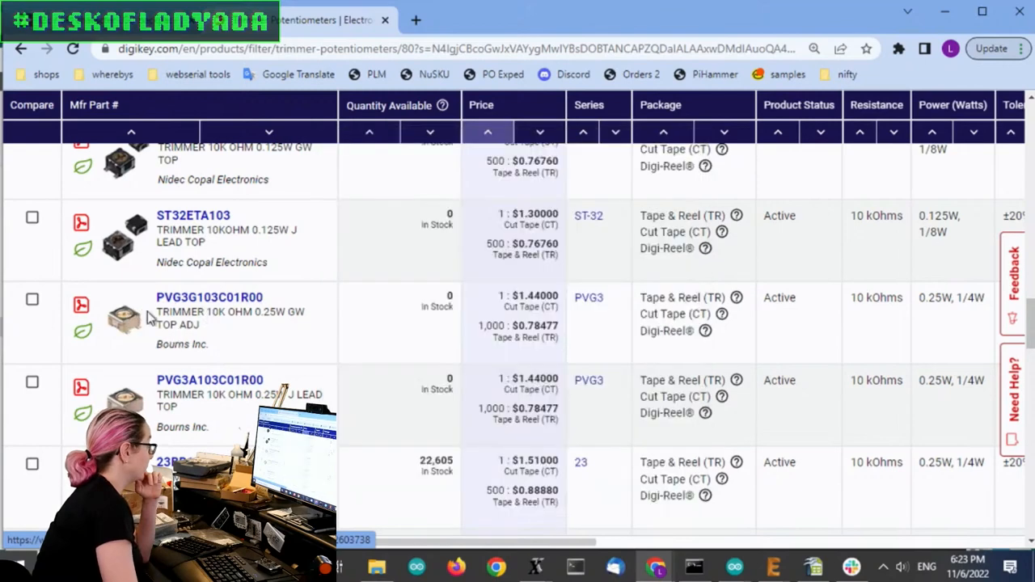
pyautogui.moveTo(124, 337)
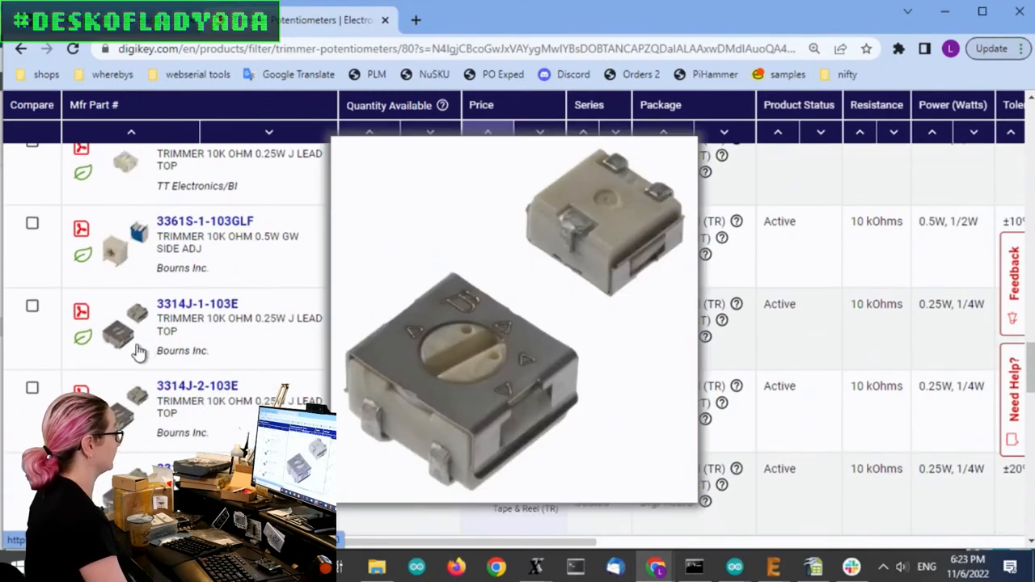
pyautogui.moveTo(146, 337)
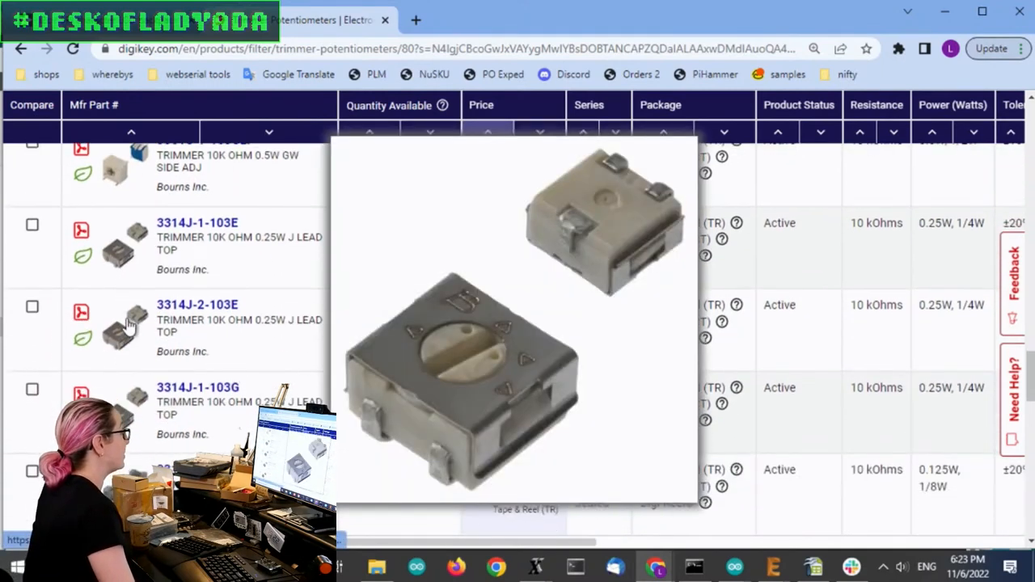
pyautogui.moveTo(120, 323)
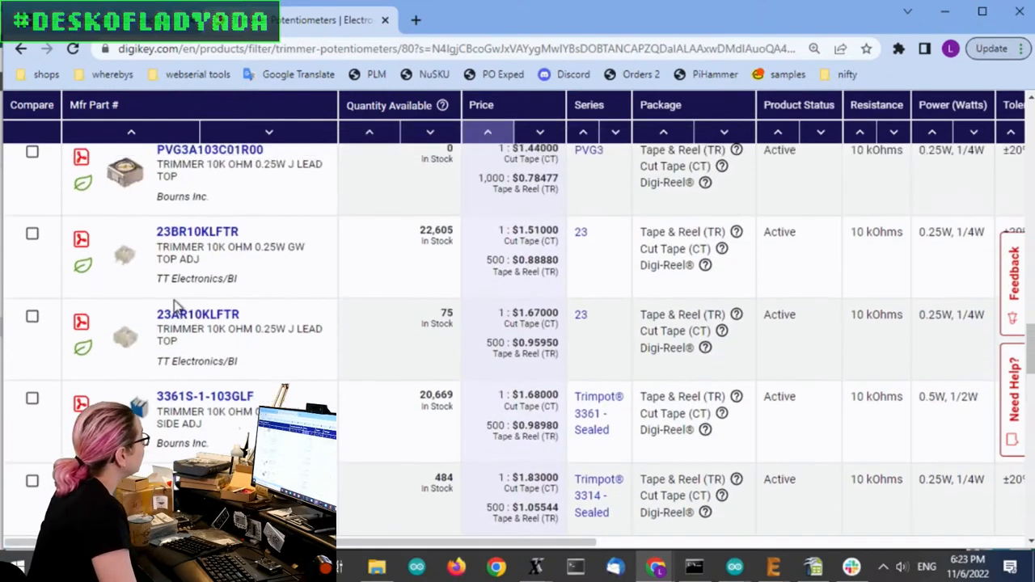
pyautogui.scroll(-3)
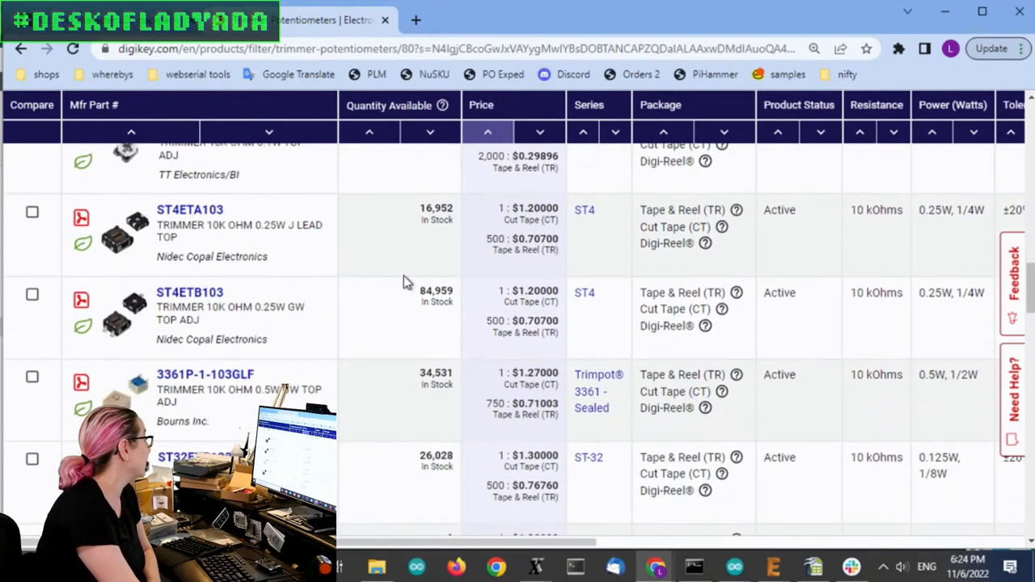
pyautogui.moveTo(111, 325)
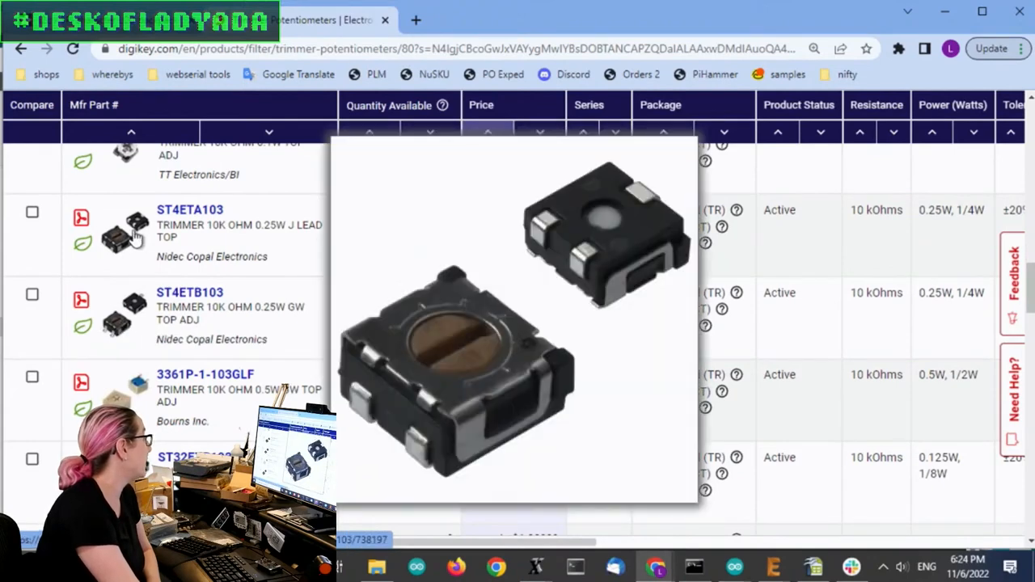
pyautogui.moveTo(130, 238)
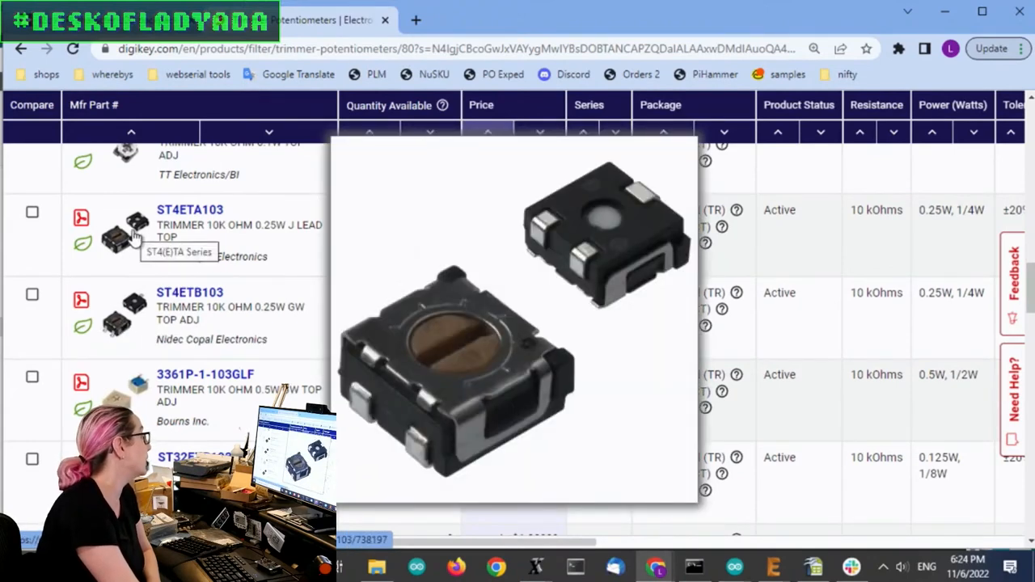
pyautogui.moveTo(97, 295)
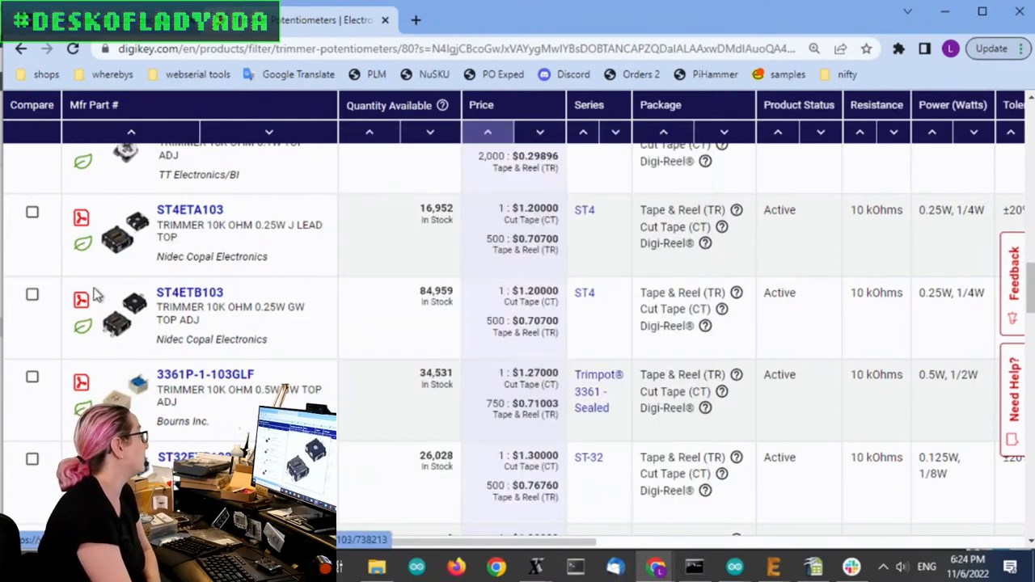
pyautogui.moveTo(125, 325)
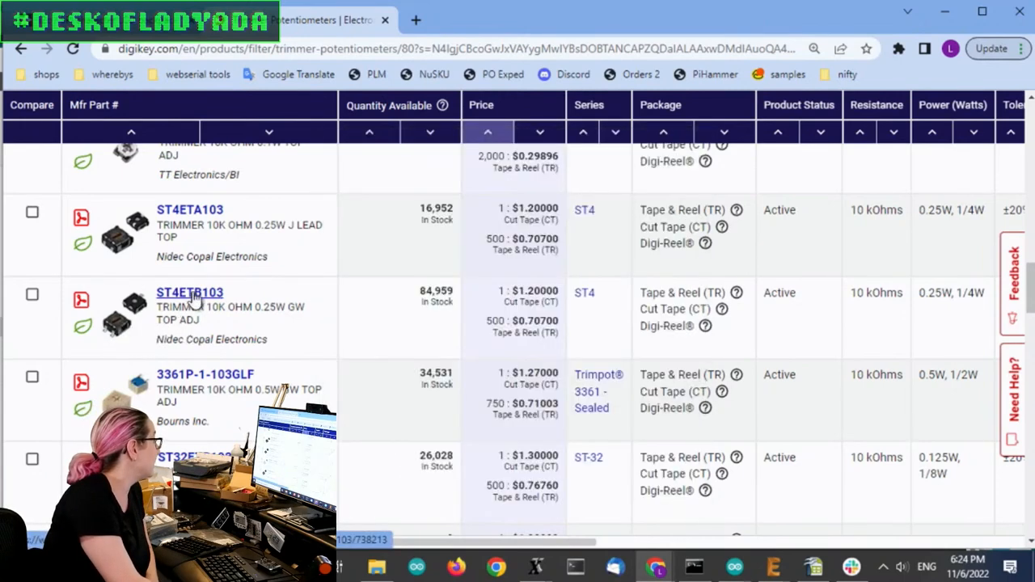
# Open the ST4ETB103 part page, close its enlarged photo, and review pricing and attributes
pyautogui.click(190, 292)
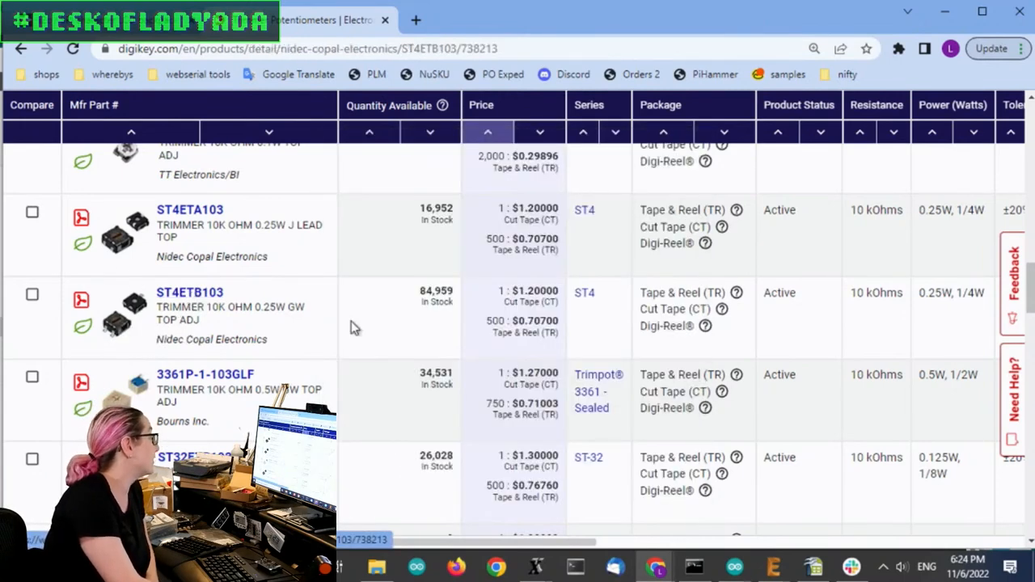
pyautogui.click(190, 292)
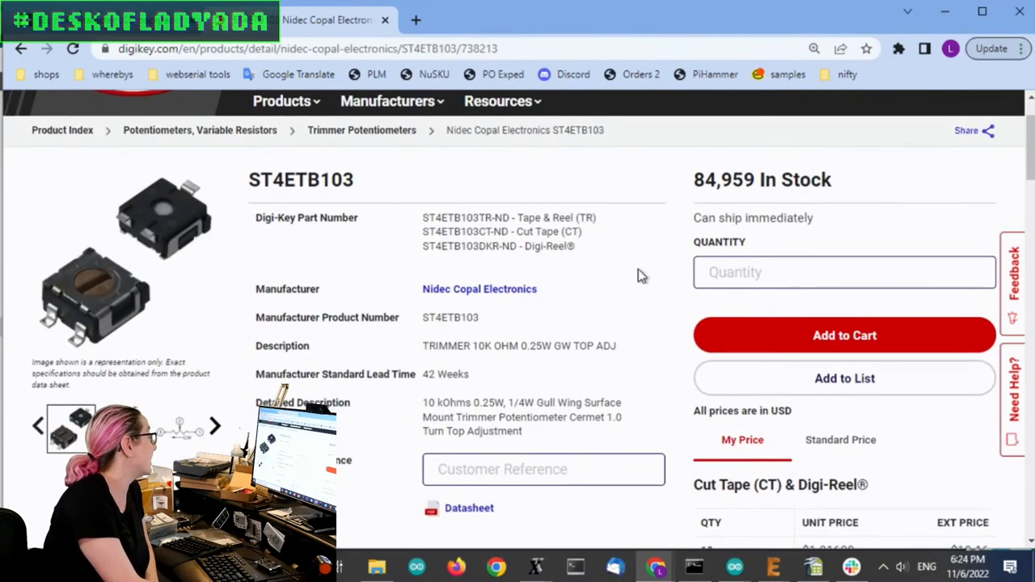
pyautogui.moveTo(134, 292)
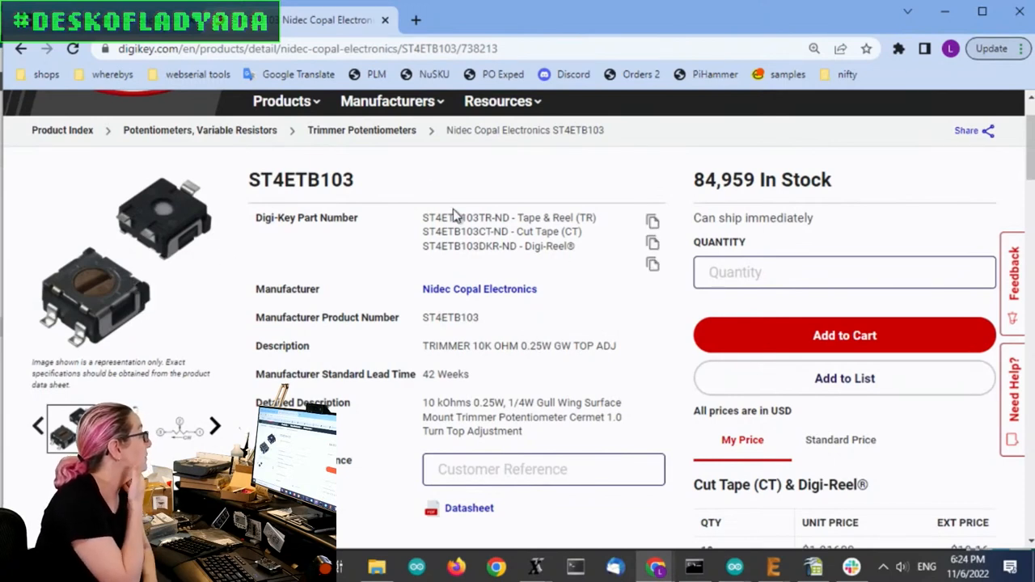
pyautogui.moveTo(527, 209)
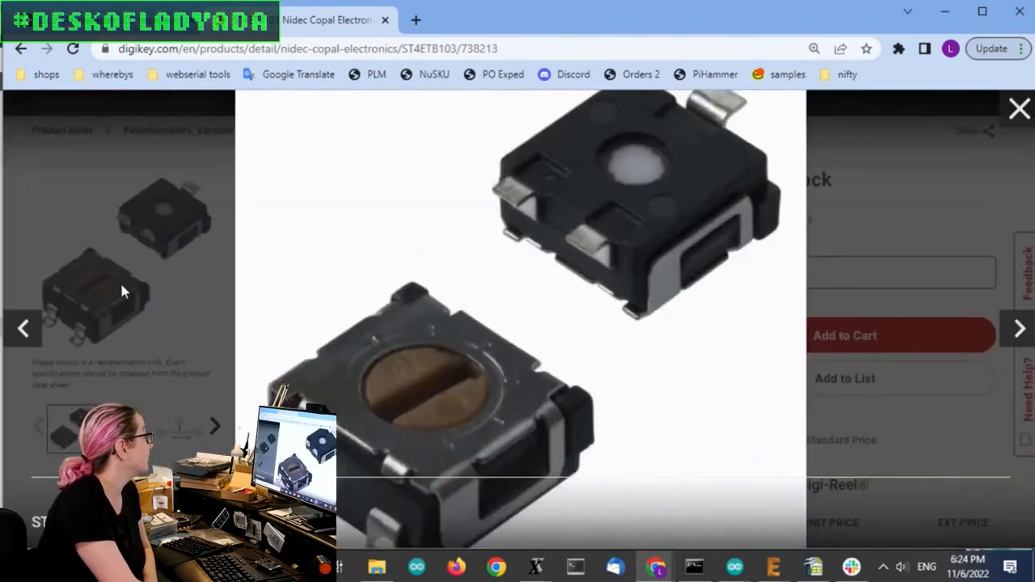
pyautogui.click(1019, 108)
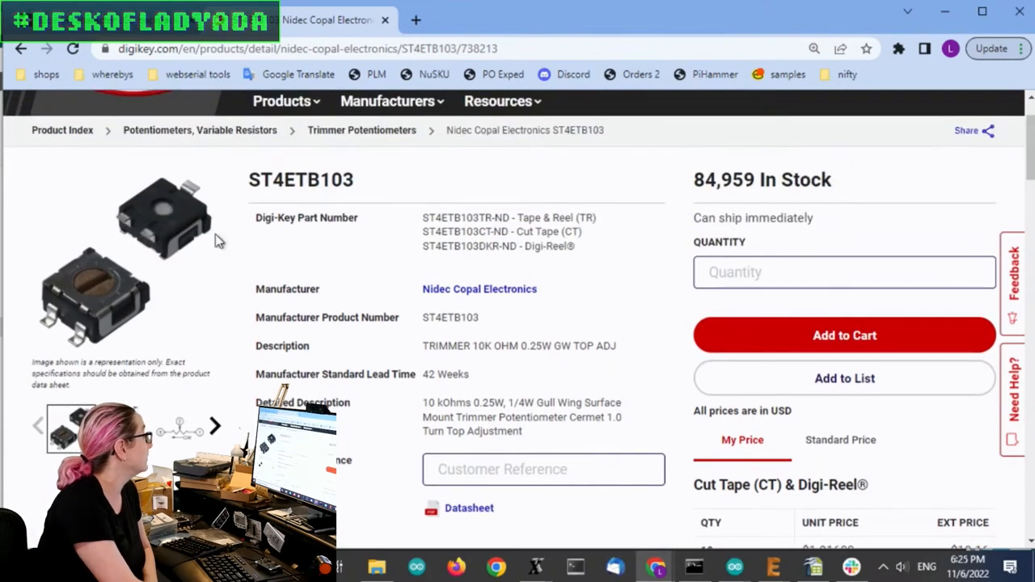
pyautogui.scroll(-3)
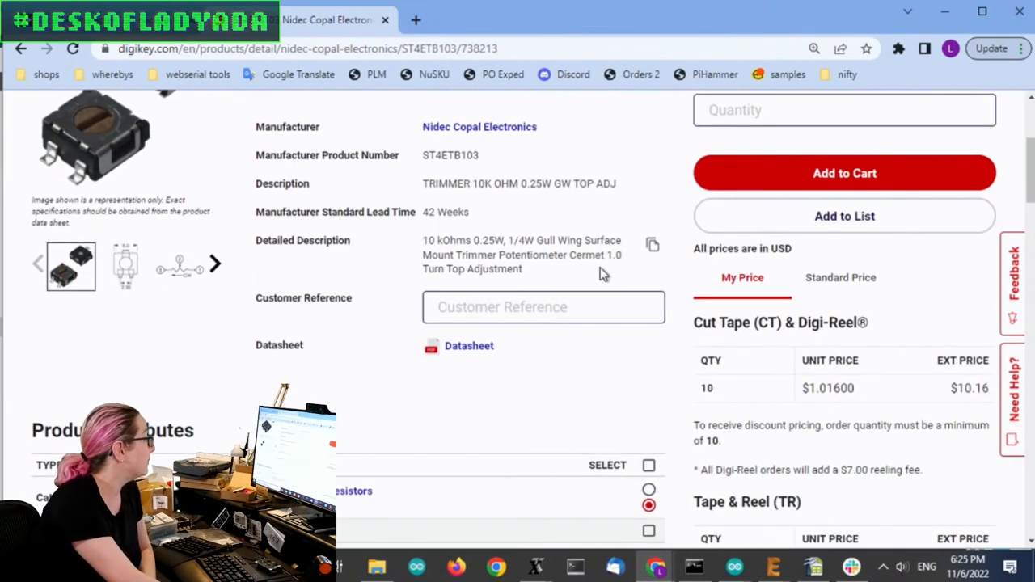
pyautogui.scroll(-3)
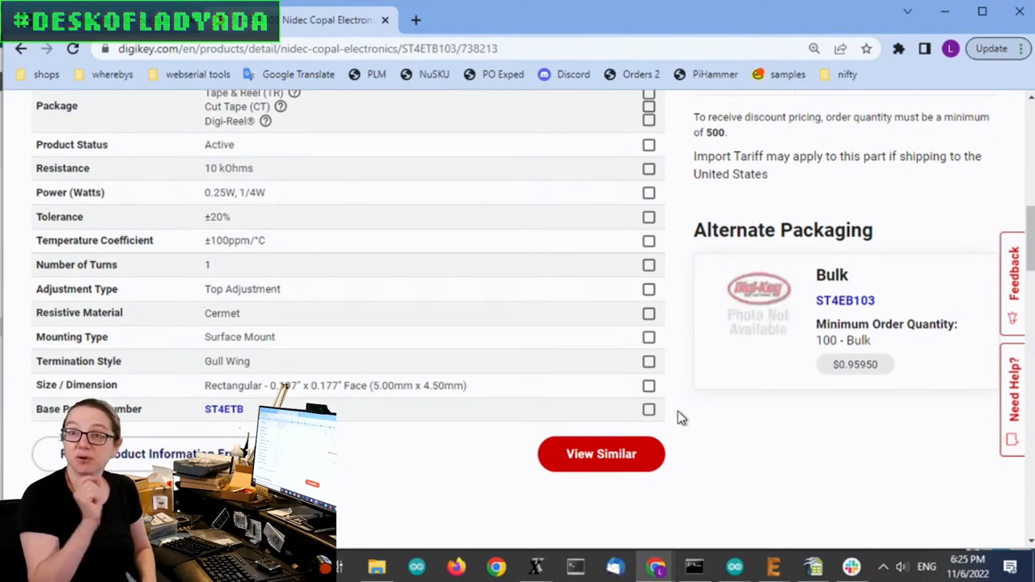
pyautogui.scroll(3)
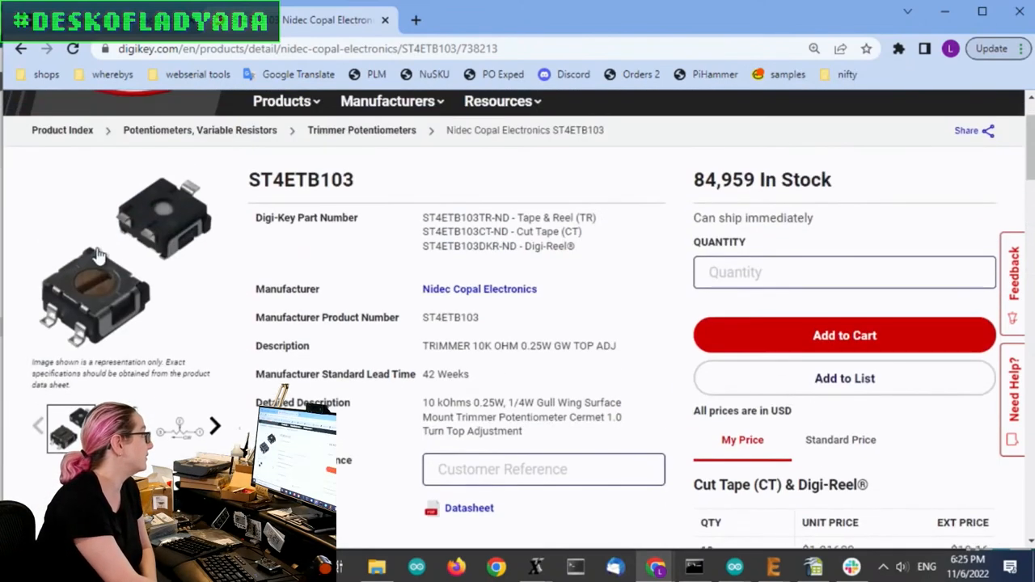